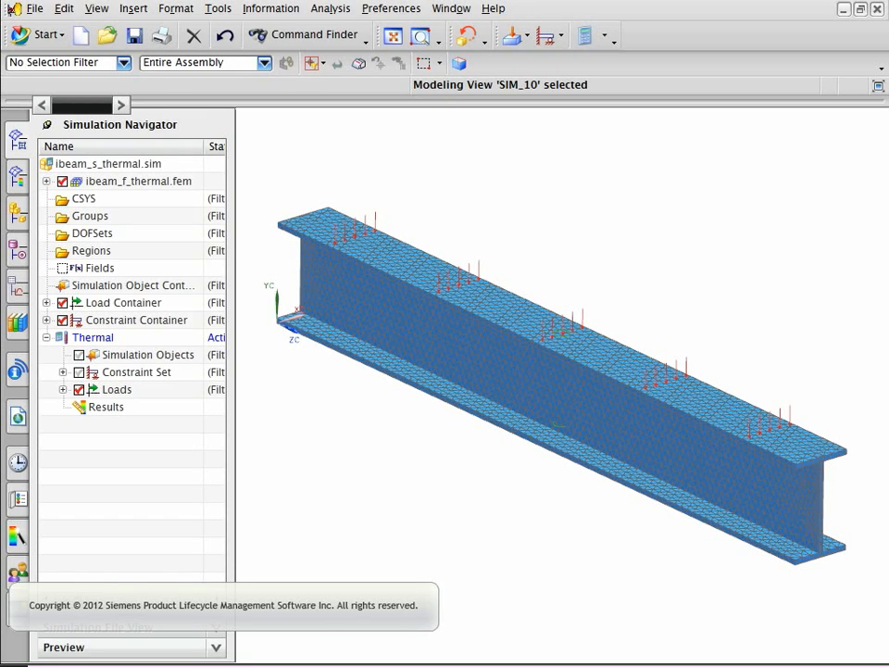
# - Plot the thermal Temperature - Nodal results at 500 s and zoom onto the beam's hotter end
pyautogui.click(63, 407)
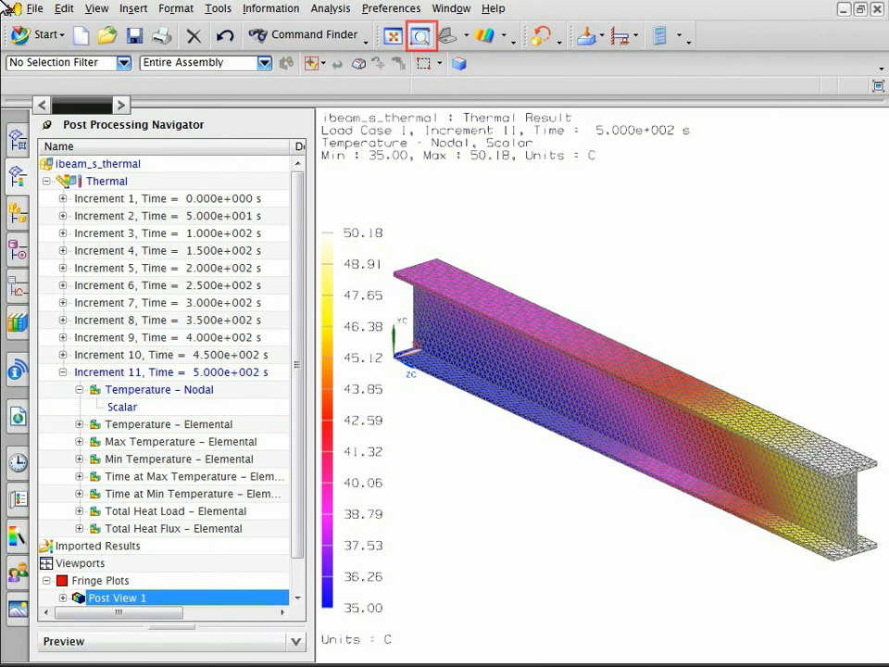
pyautogui.click(420, 36)
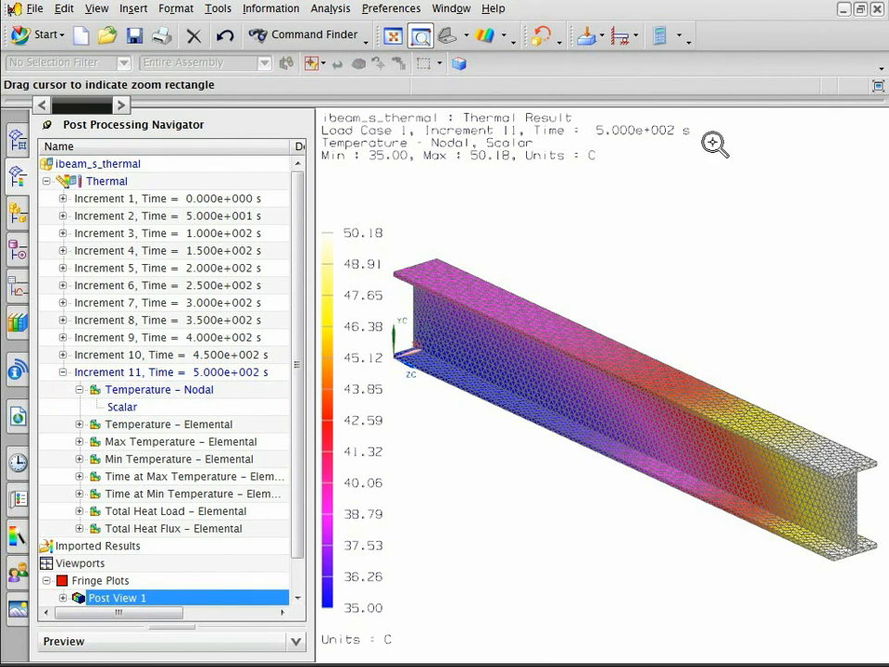
pyautogui.moveTo(877, 593)
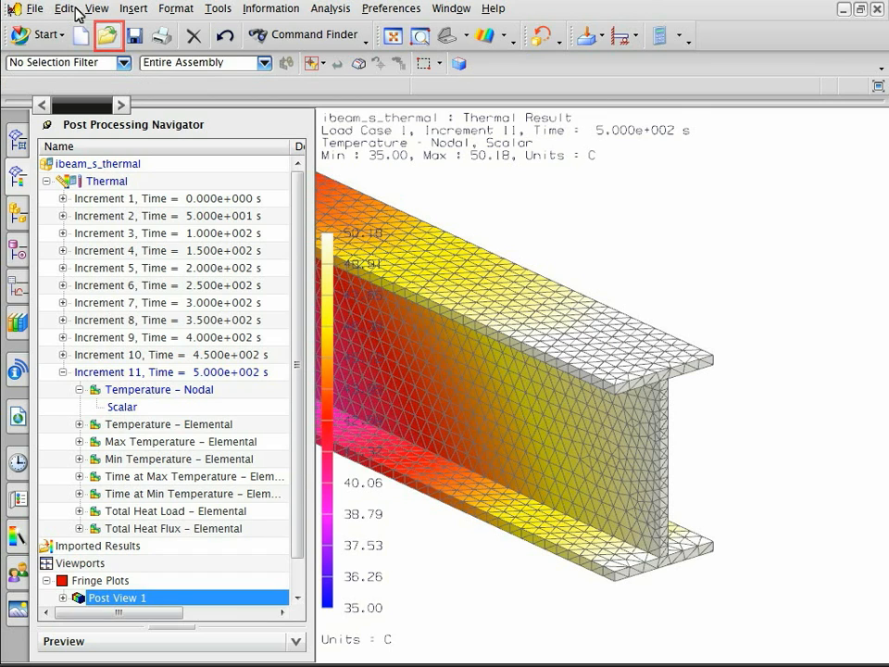
# - Open ibeam_s_structural.sim, zoom to its meshed beam and show its simulation tree
pyautogui.click(108, 36)
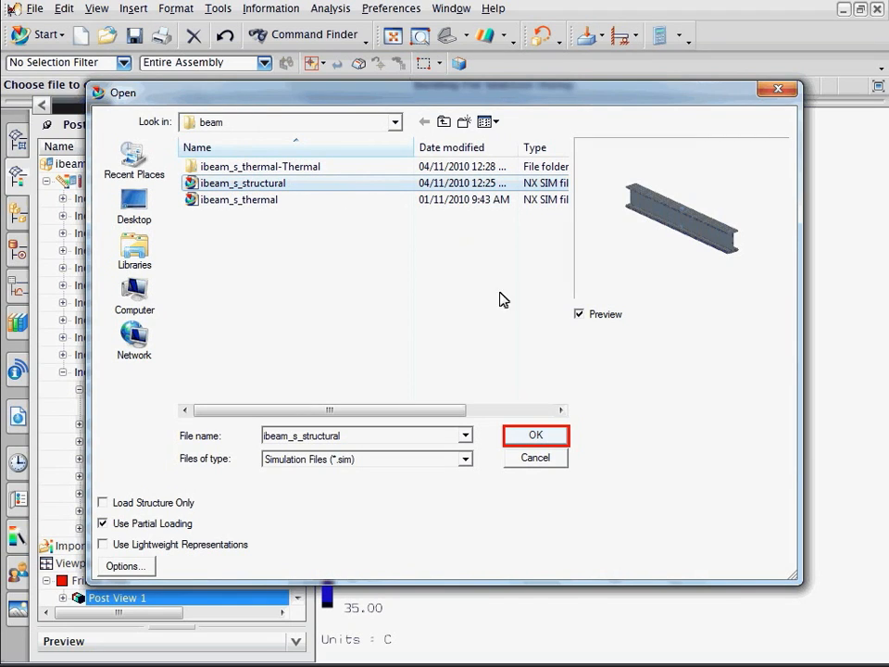
pyautogui.click(535, 435)
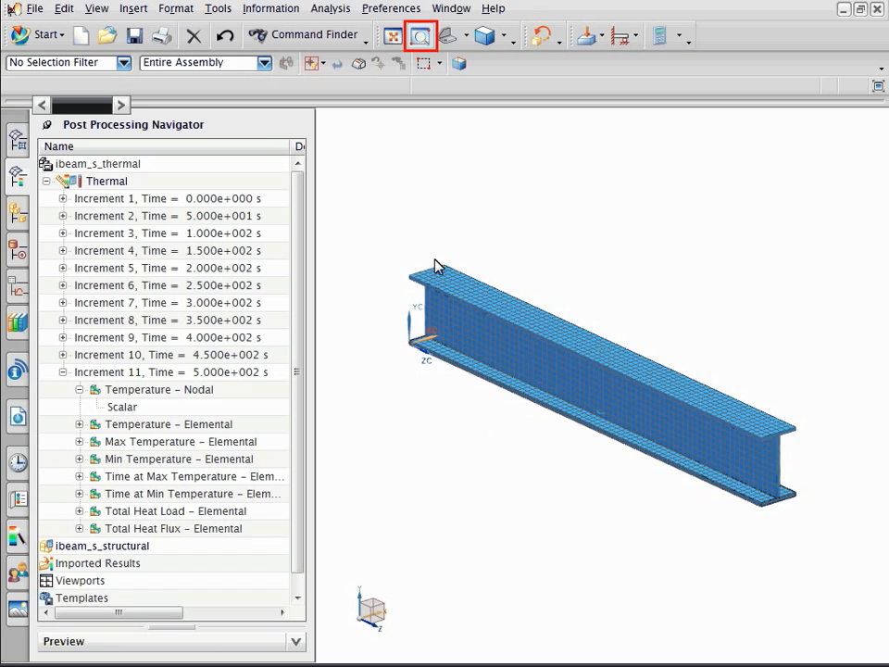
pyautogui.click(420, 36)
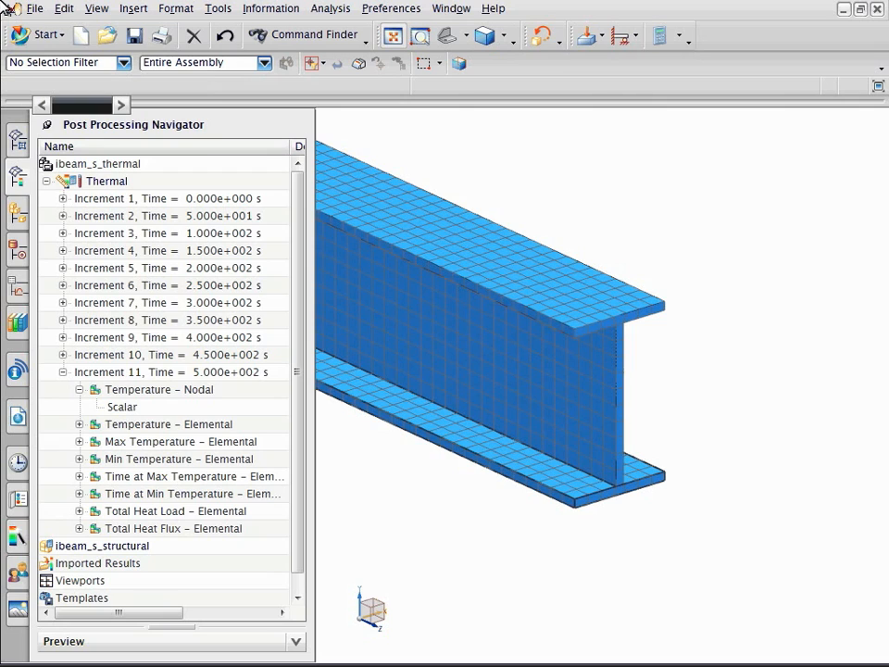
pyautogui.click(393, 35)
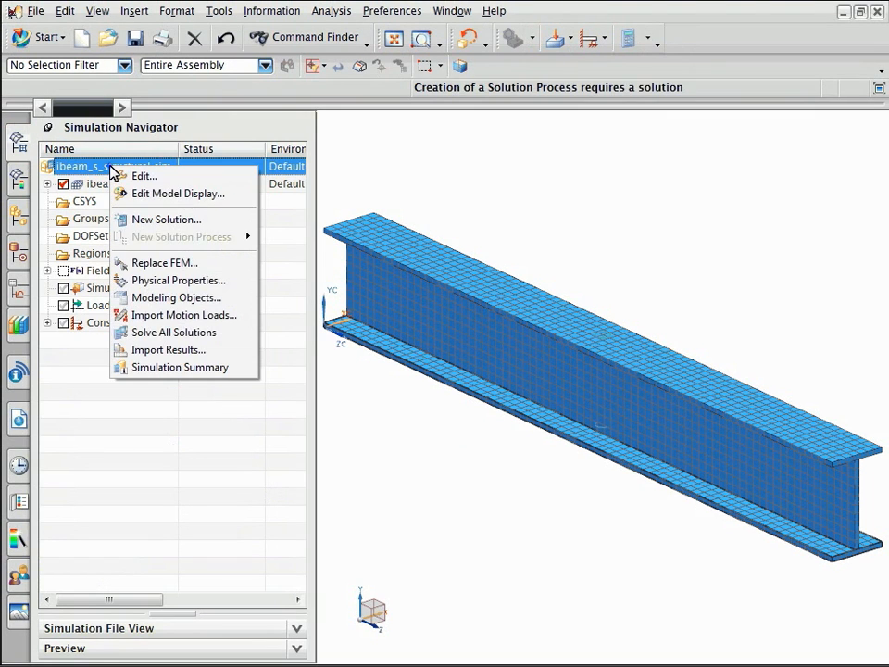
# - Create a new NX THERMAL / FLOW Mapping solution and browse for its source results file
pyautogui.click(167, 220)
pyautogui.write('Mapping solution')
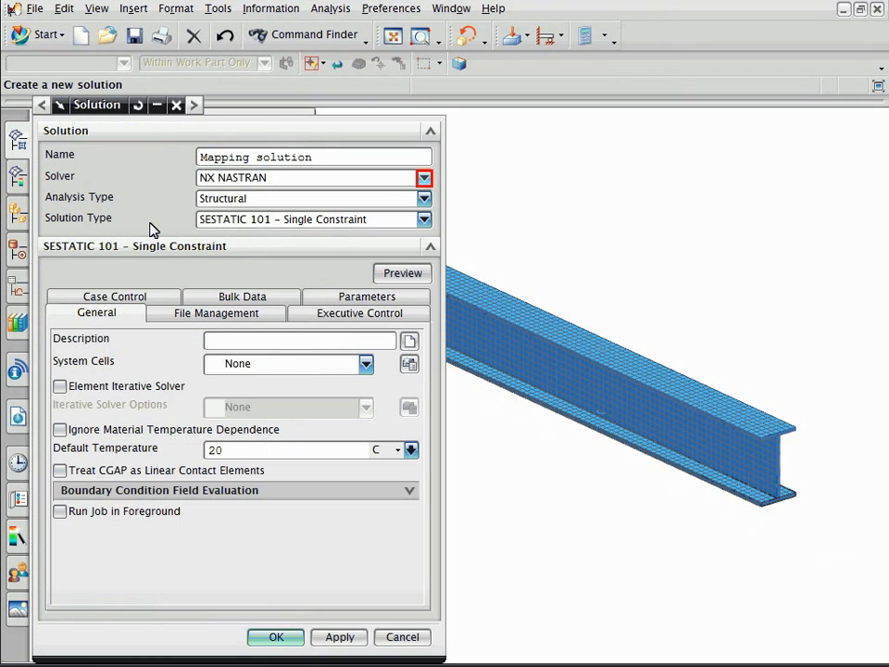
pyautogui.click(424, 177)
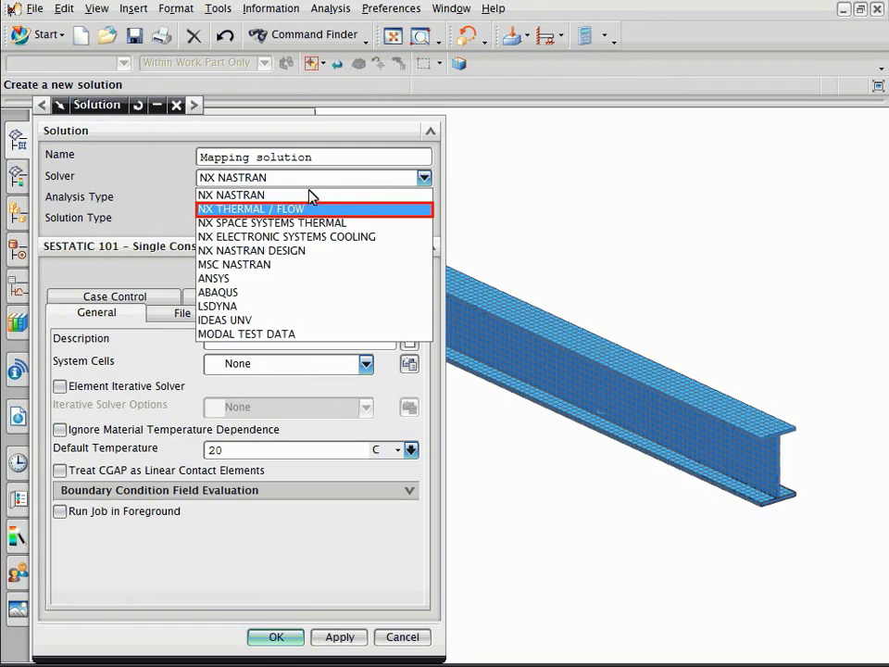
pyautogui.click(251, 208)
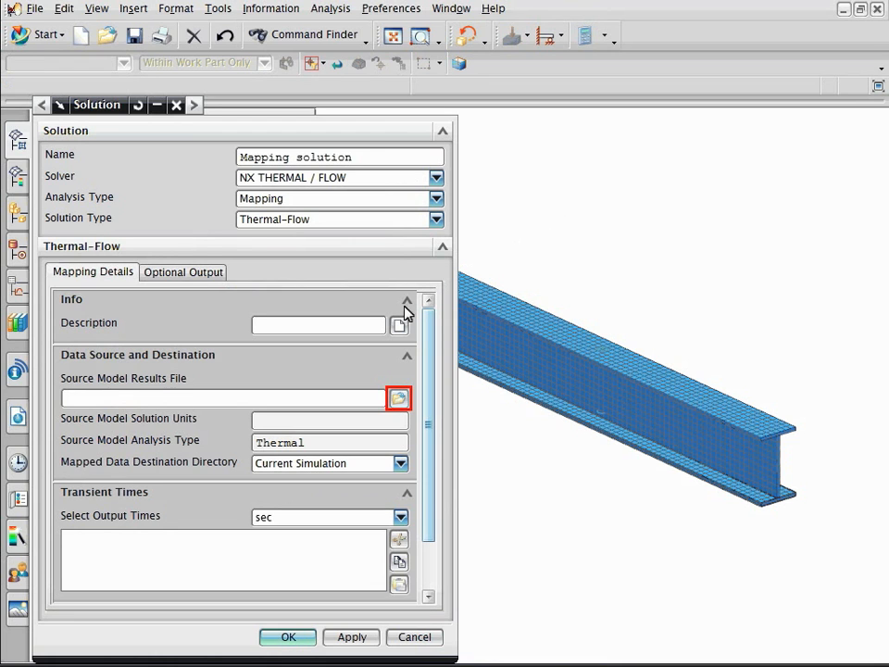
pyautogui.click(398, 398)
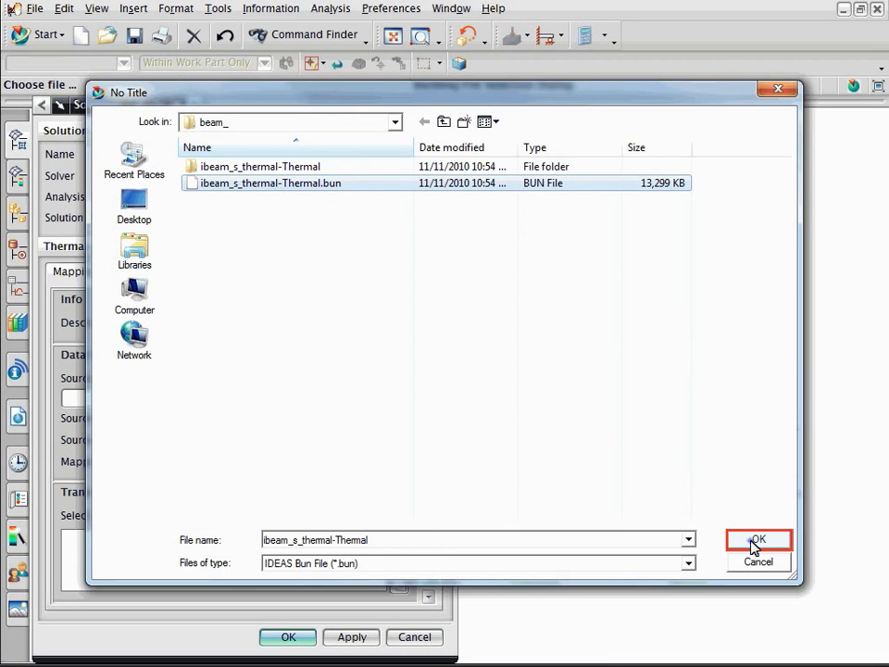
# - Use the thermal .bun file as source with output time 500
pyautogui.click(757, 539)
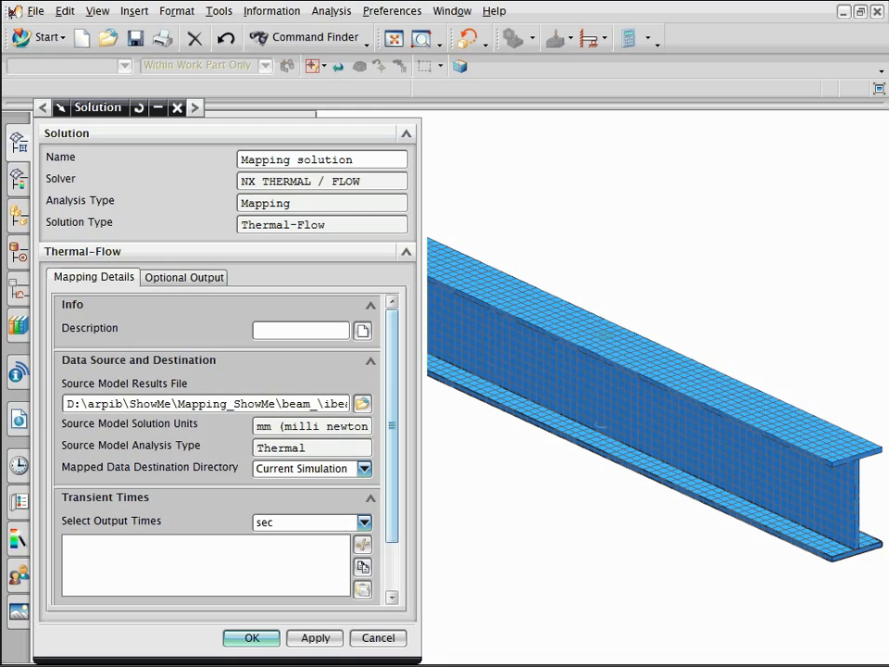
pyautogui.write('500')
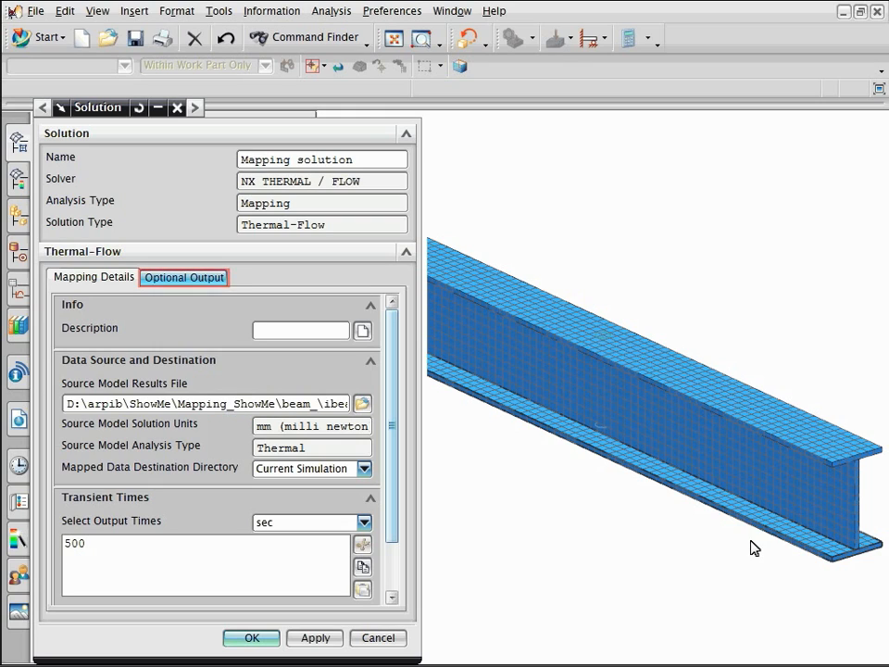
pyautogui.click(185, 277)
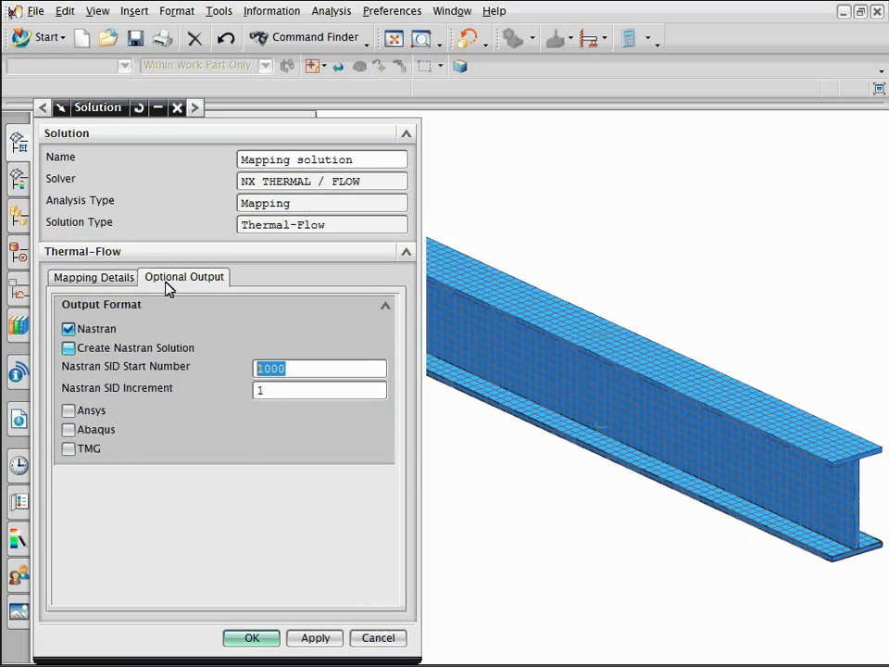
# - Enable Create Nastran Solution named 'Structural solution' and finish the Mapping solution
pyautogui.click(67, 347)
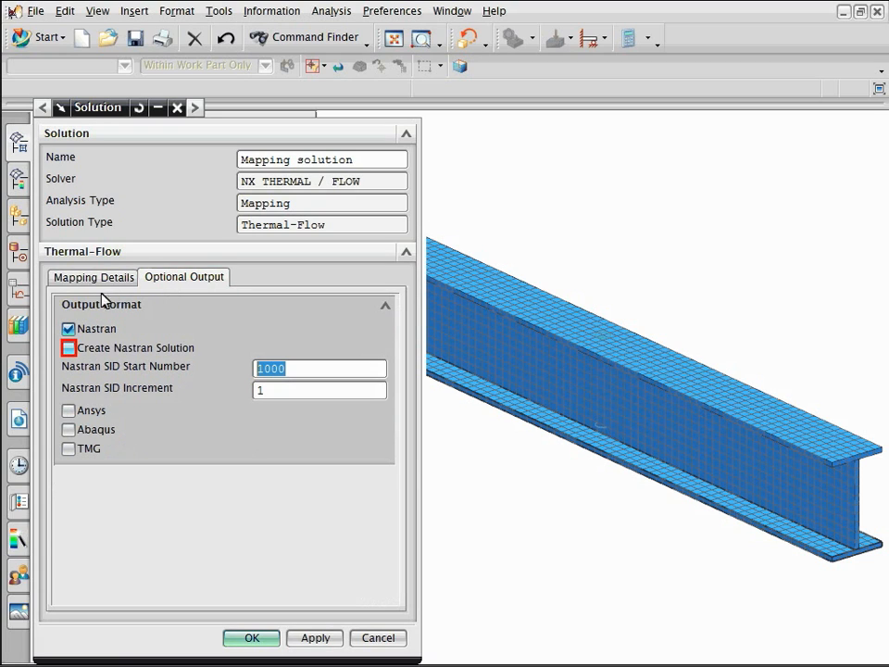
pyautogui.click(67, 344)
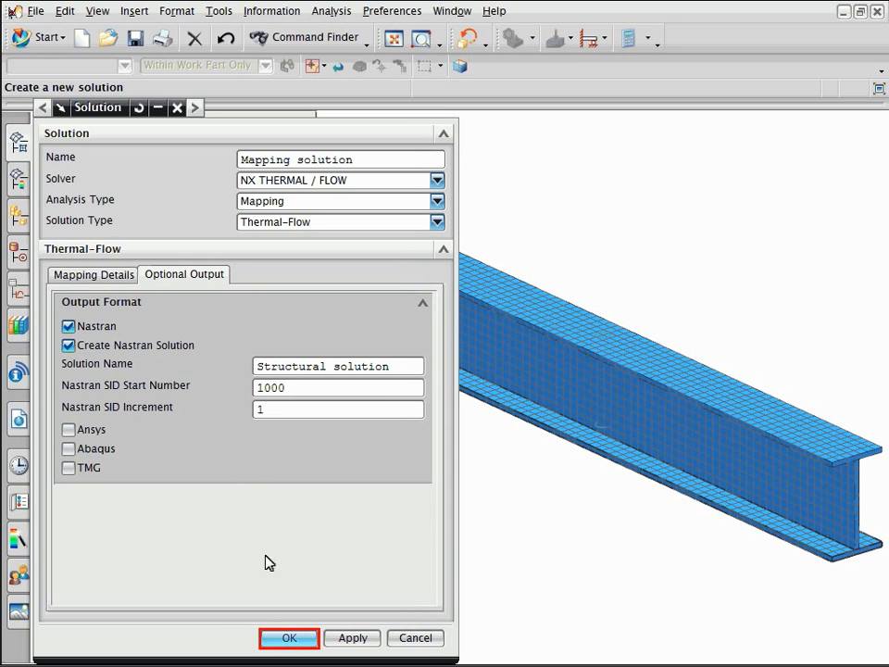
pyautogui.click(288, 637)
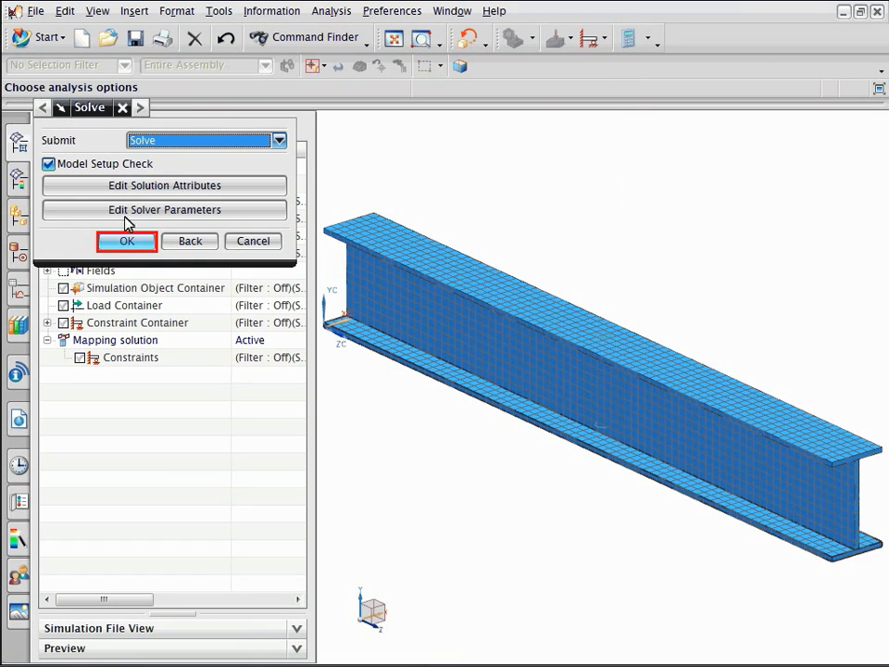
# - Solve the Mapping solution and dismiss the completion report, monitor and setup-check summary
pyautogui.click(127, 241)
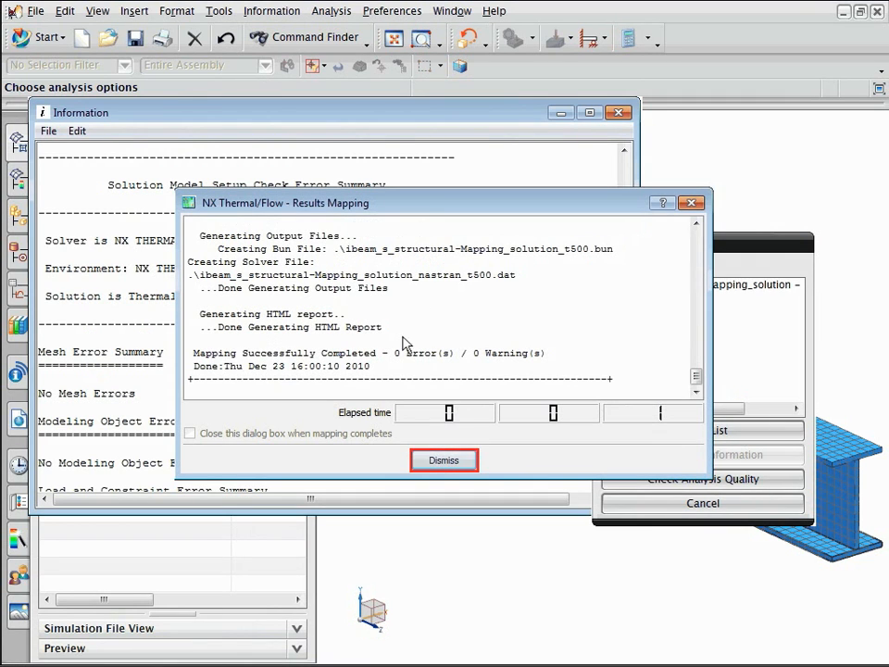
pyautogui.click(444, 460)
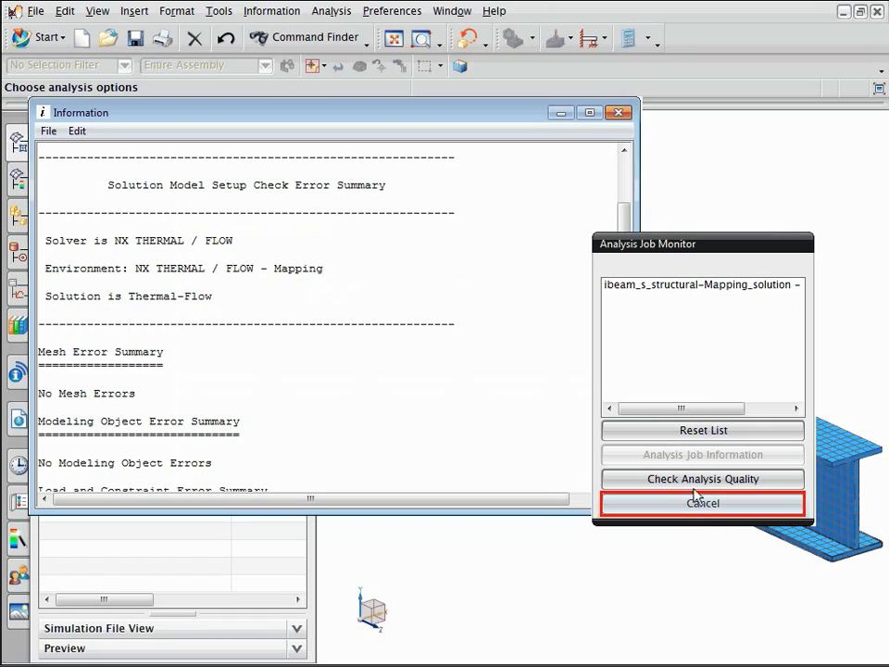
pyautogui.click(702, 502)
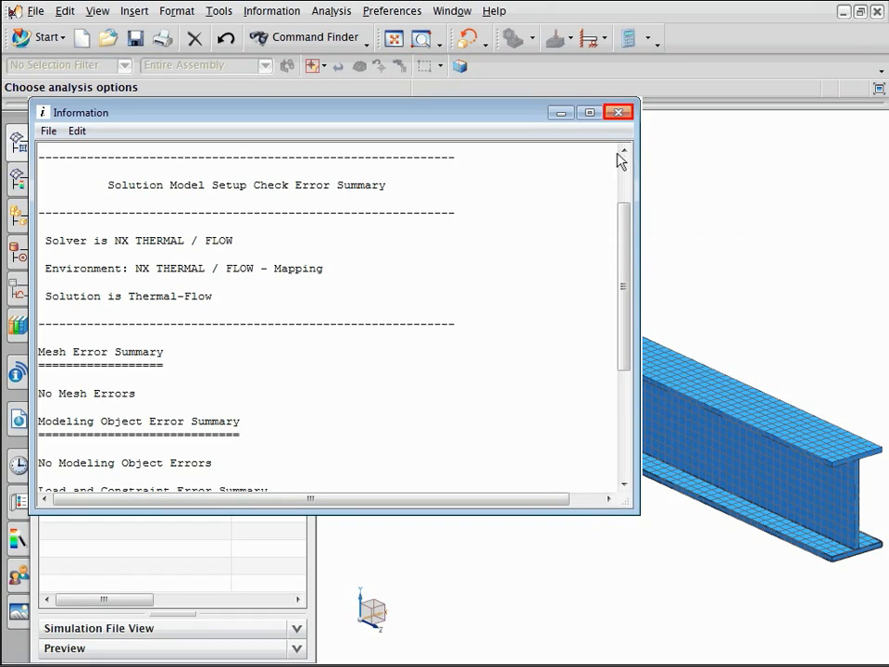
pyautogui.click(618, 112)
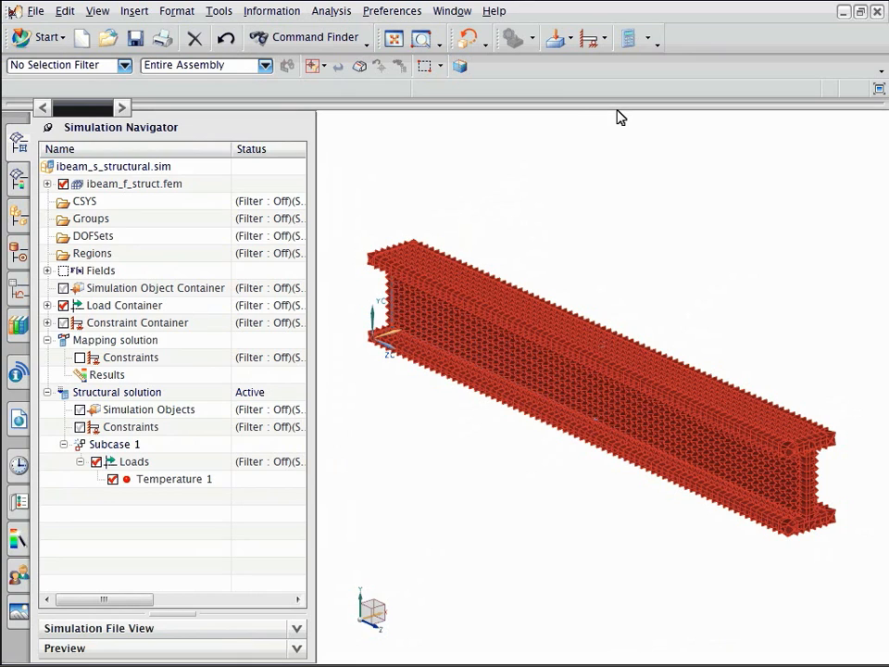
# - Load the Mapping solution's Temperature - Nodal results in the Post Processing Navigator
pyautogui.click(108, 374)
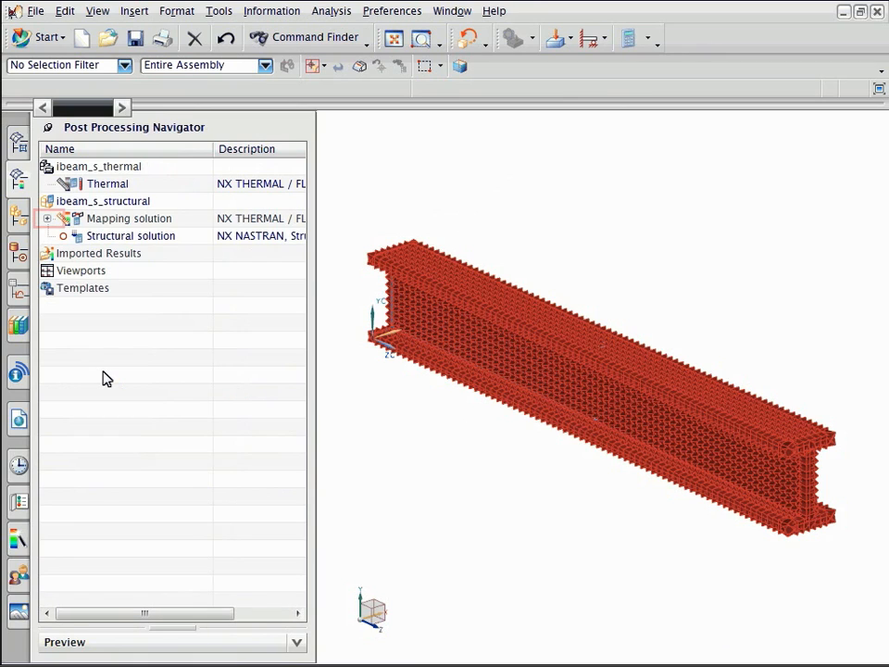
pyautogui.click(48, 218)
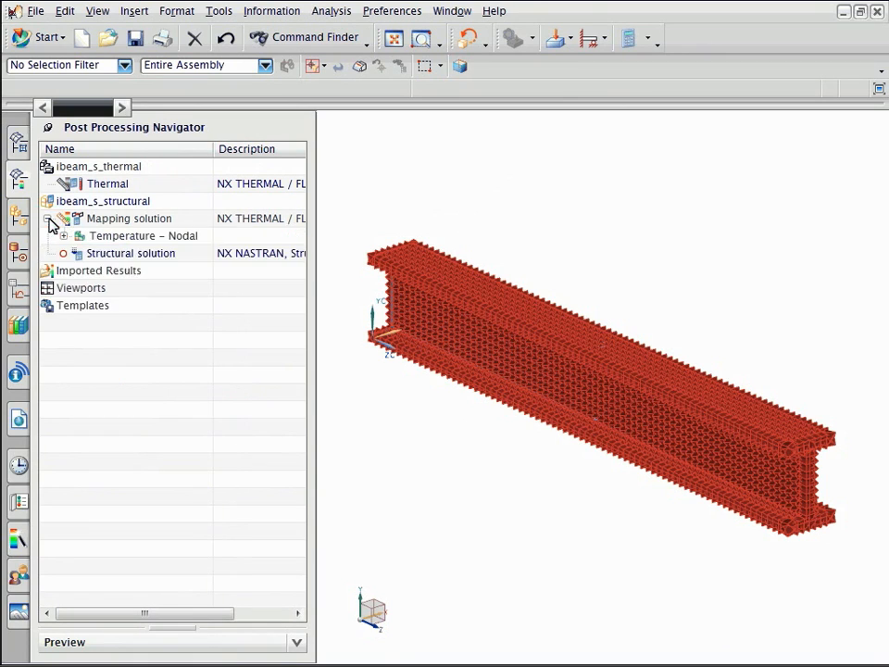
pyautogui.click(142, 235)
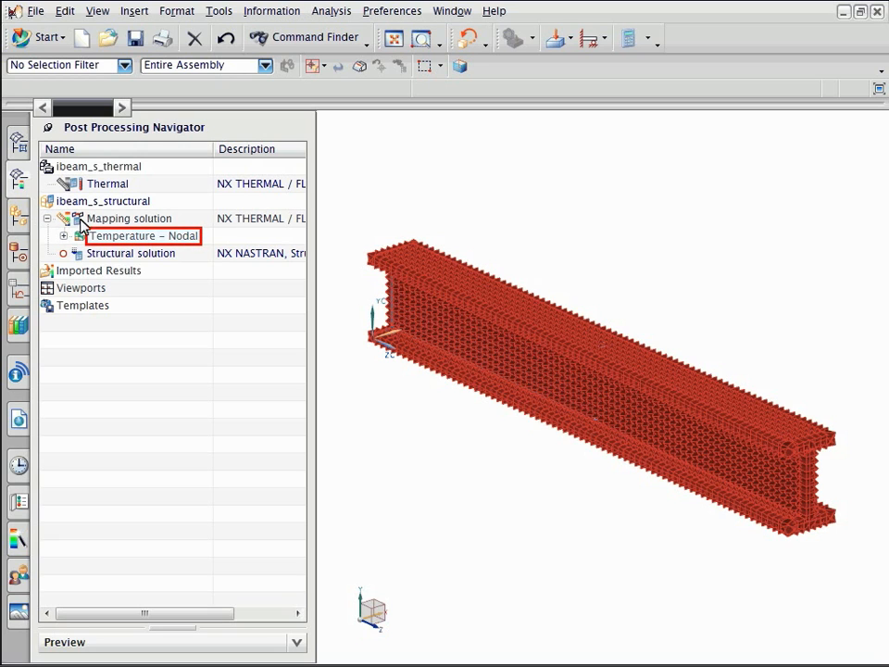
pyautogui.doubleClick(142, 236)
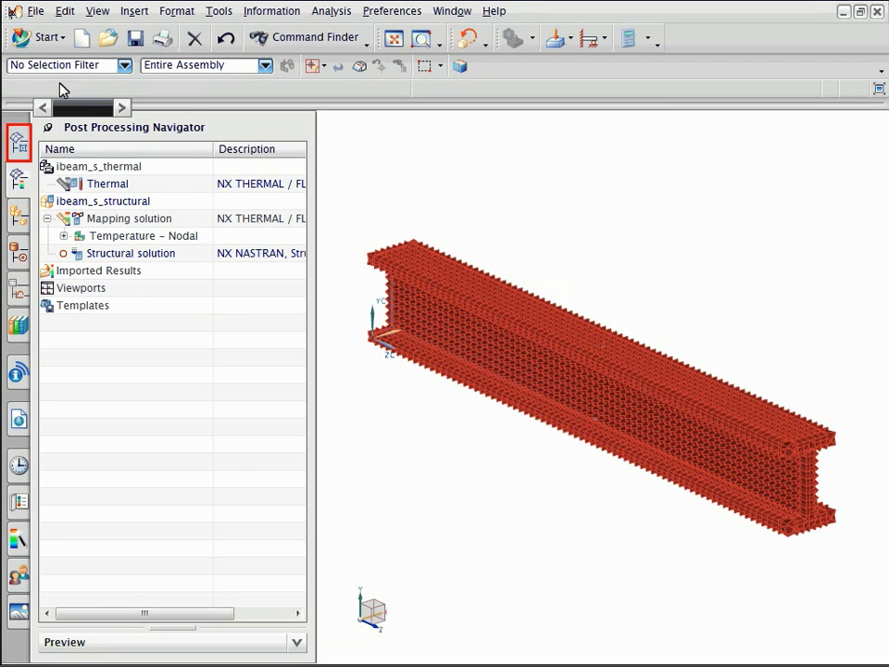
# - Activate the Fixed(1) constraint from the Constraint Container into the Structural solution
pyautogui.click(18, 141)
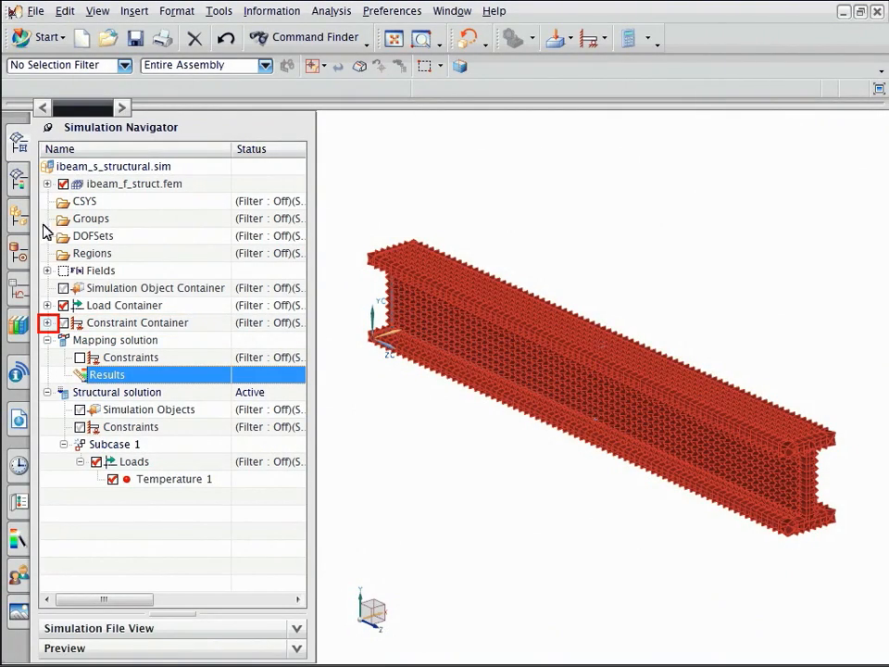
pyautogui.click(47, 322)
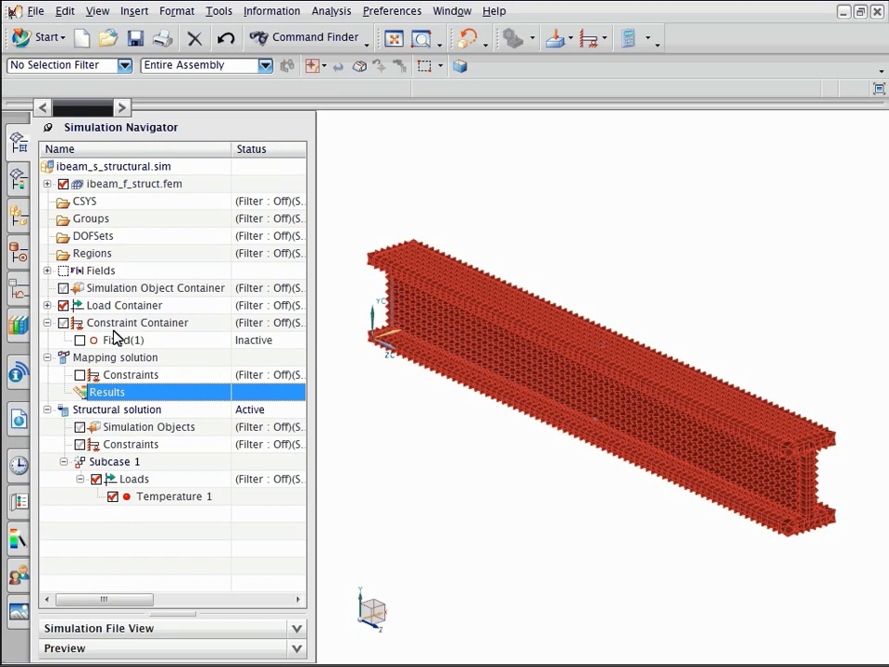
pyautogui.click(123, 340)
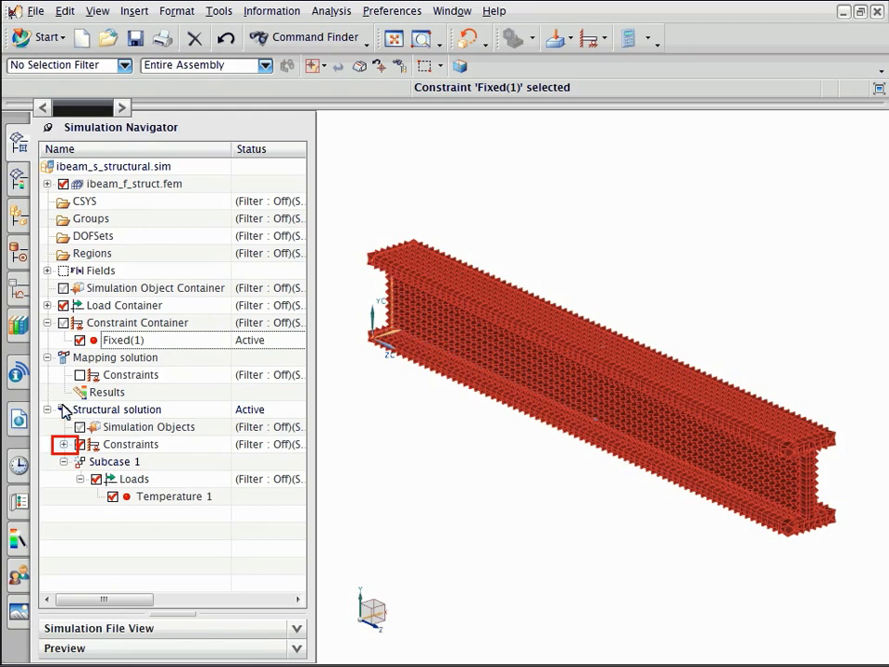
# - Display the Fixed(1) constraint on the beam and hide the temperature Loads
pyautogui.click(53, 443)
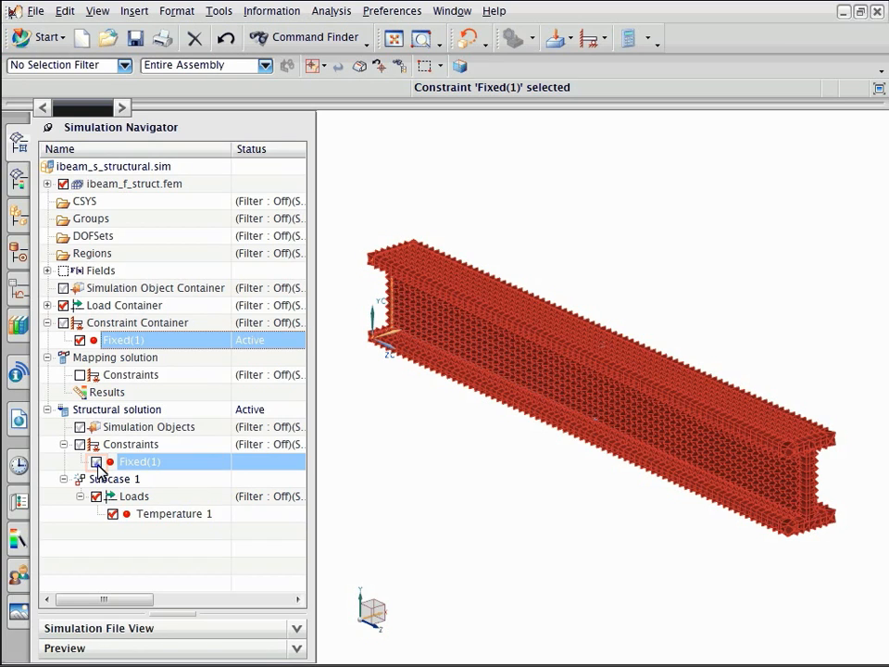
pyautogui.click(96, 461)
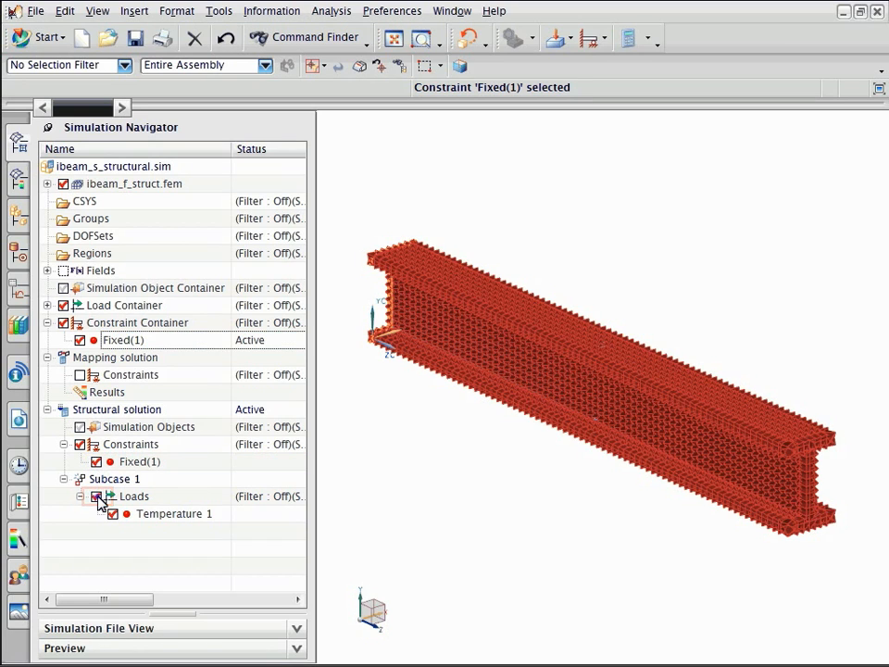
pyautogui.click(79, 495)
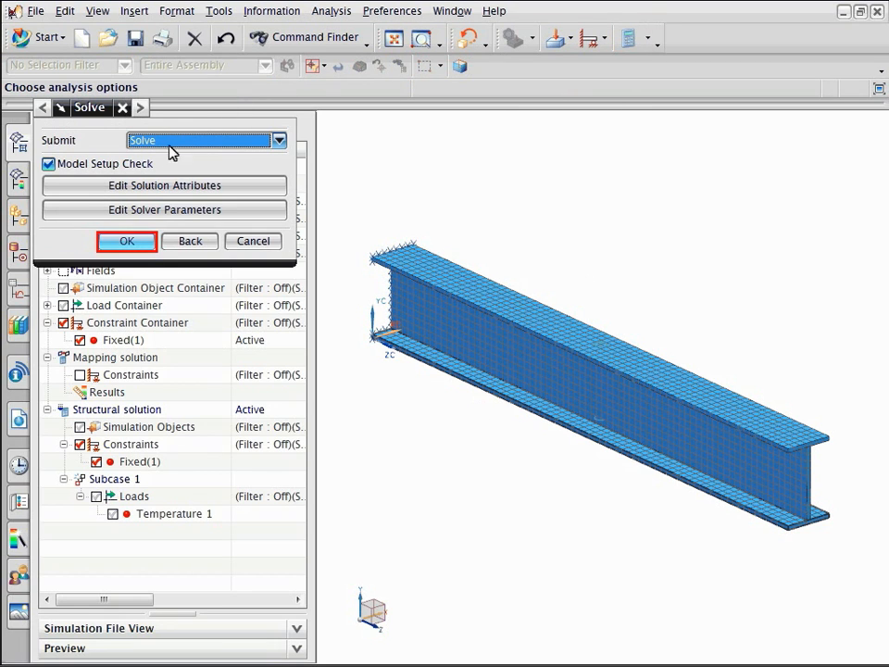
# - Solve the Structural solution with Nastran and close the job monitor and setup-check report
pyautogui.click(127, 241)
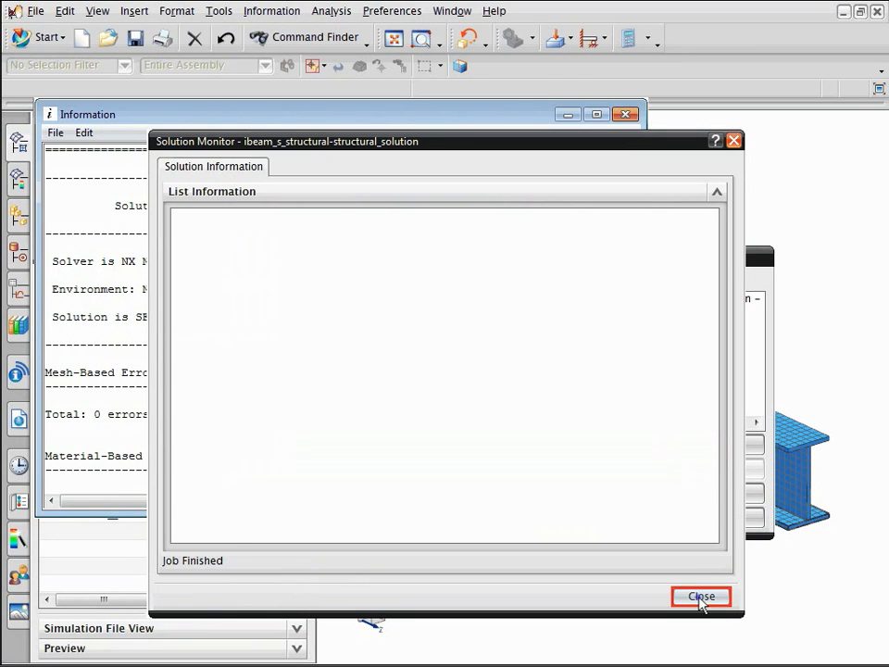
pyautogui.click(701, 596)
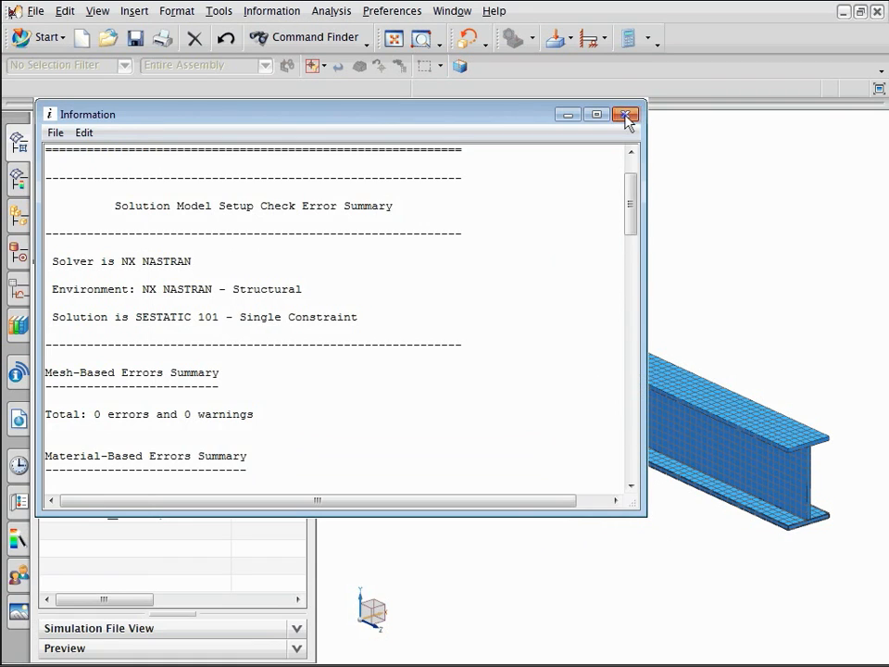
pyautogui.click(626, 114)
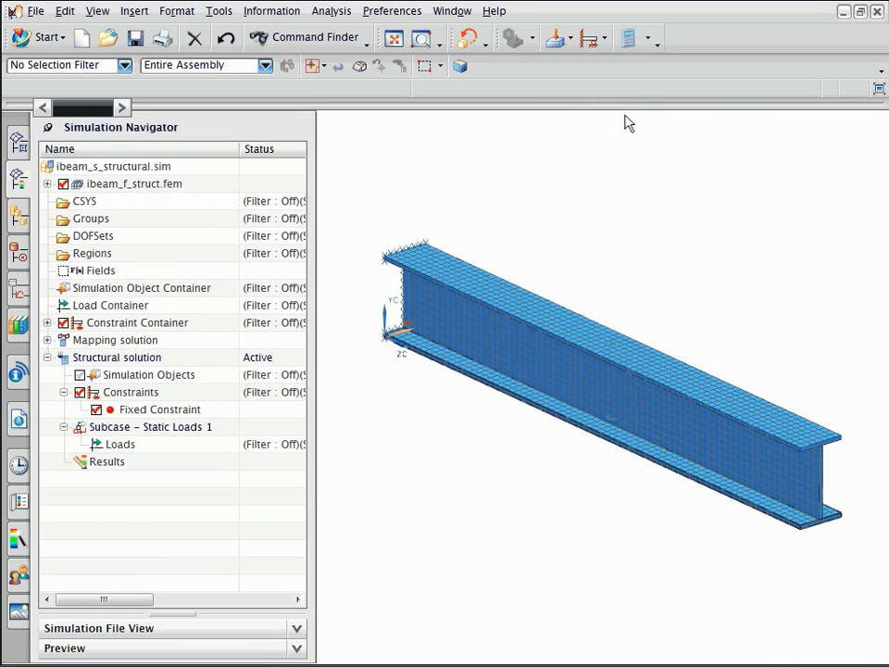
# - Plot the Structural solution's Displacement - Nodal Magnitude fringe on the beam
pyautogui.click(107, 461)
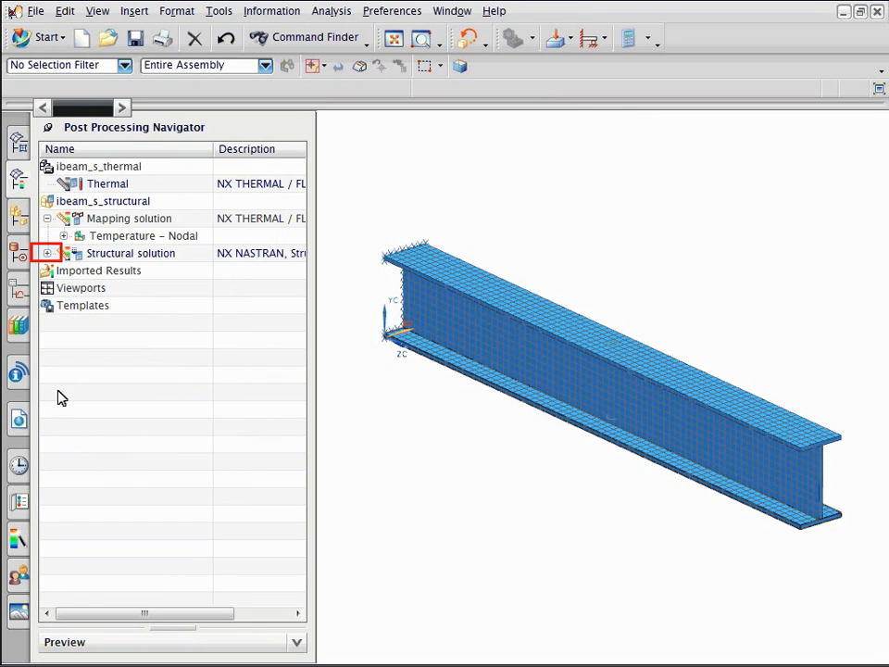
pyautogui.click(48, 252)
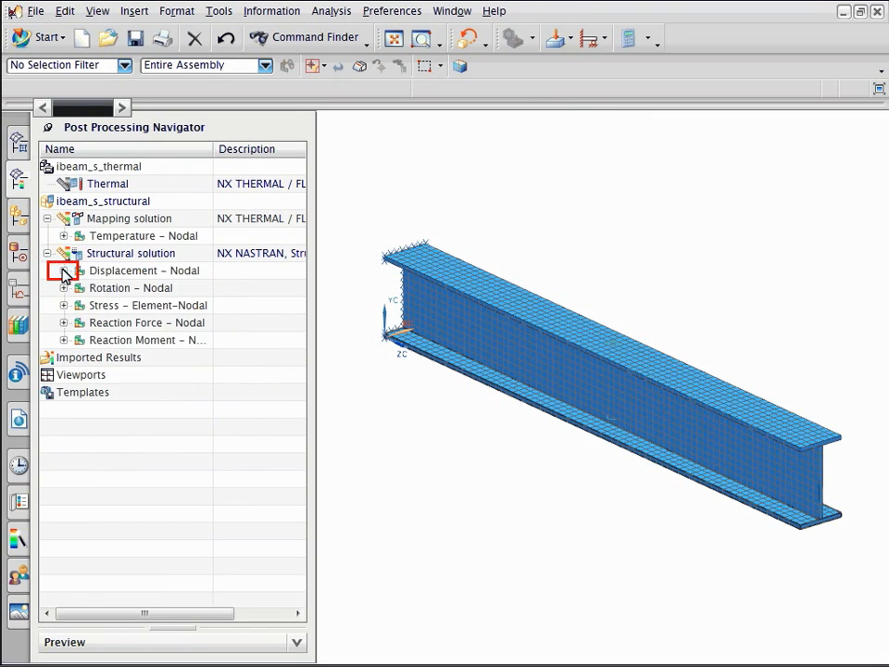
pyautogui.click(63, 270)
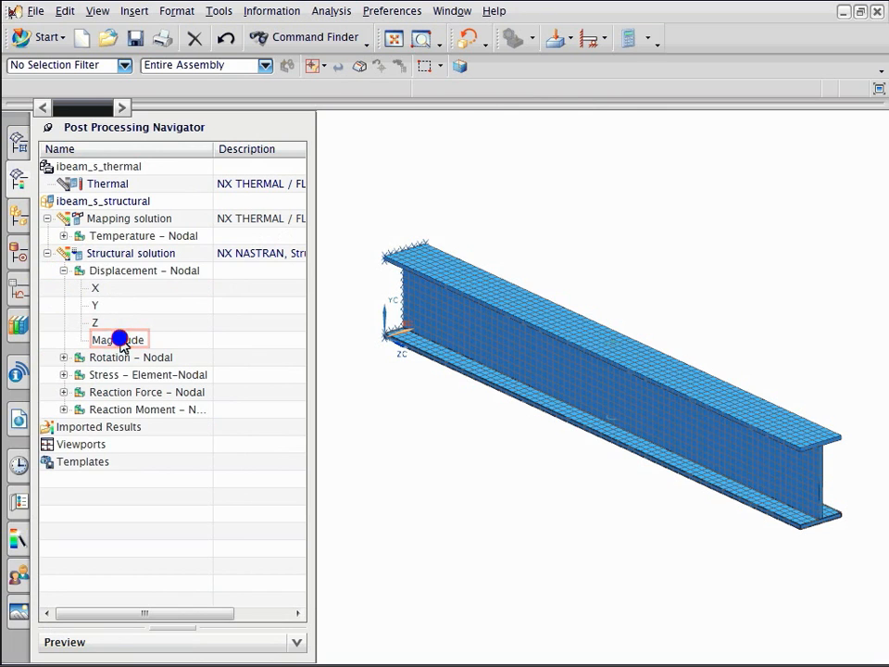
pyautogui.doubleClick(118, 339)
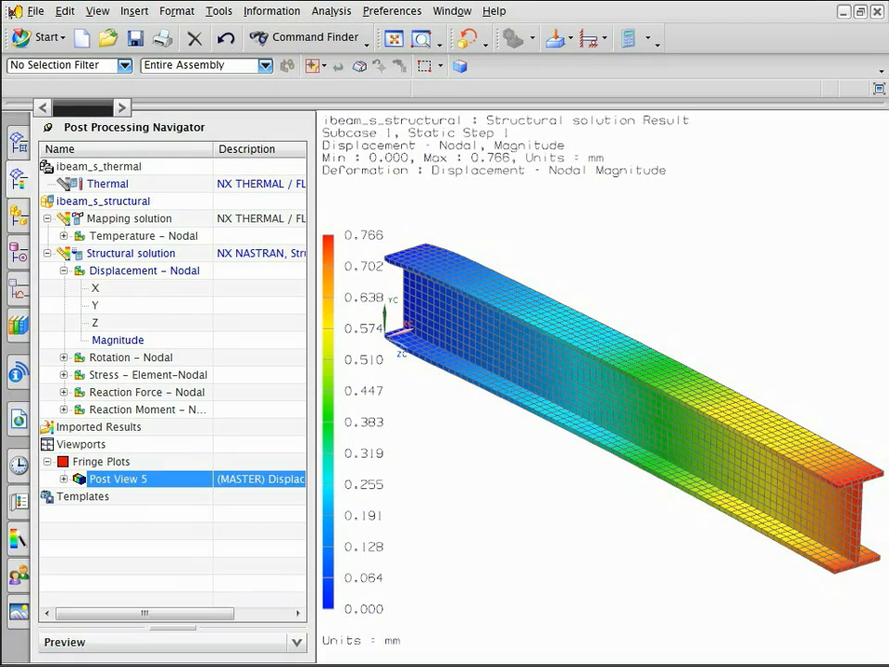